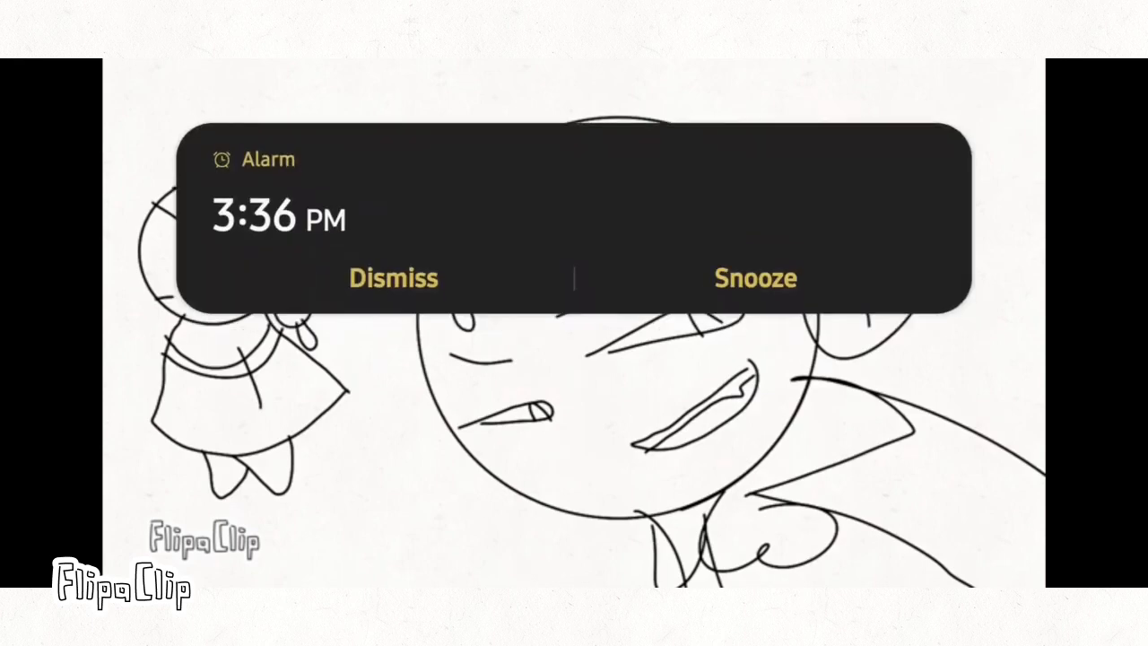
Step: Dismiss the alarm notification banner so both animated characters show fully
click(393, 278)
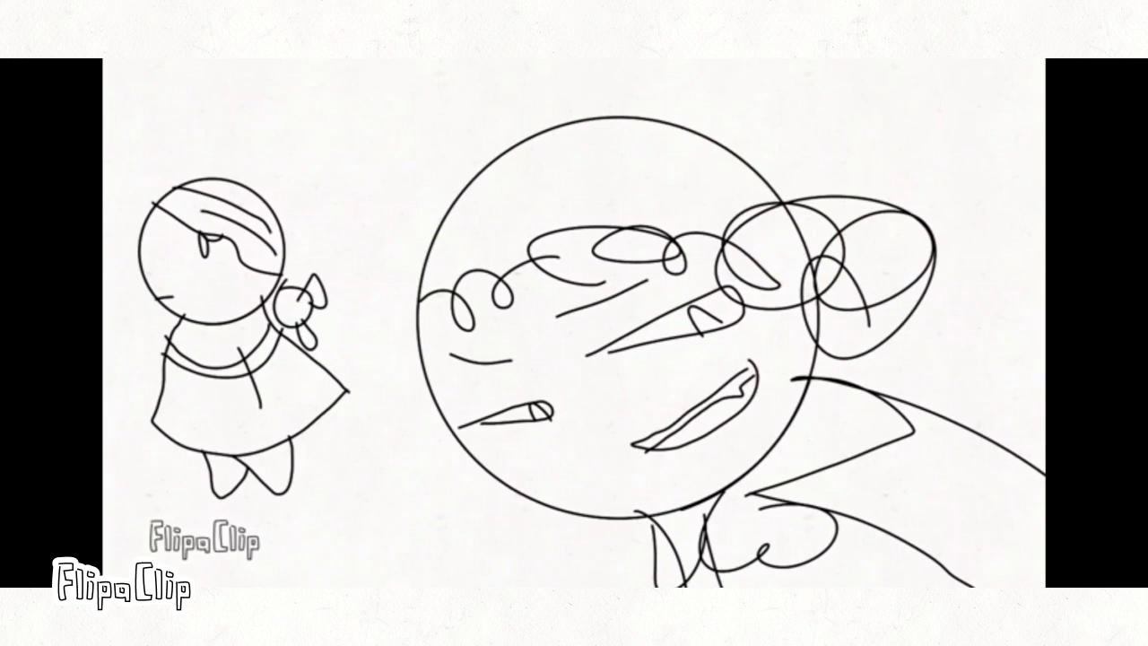